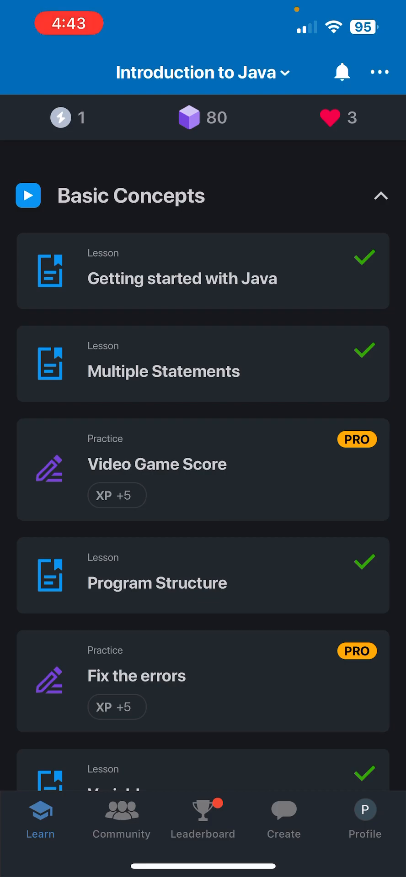
- Scroll the Introduction to Java course list down to the Doing Math lesson card
scroll(down, 3)
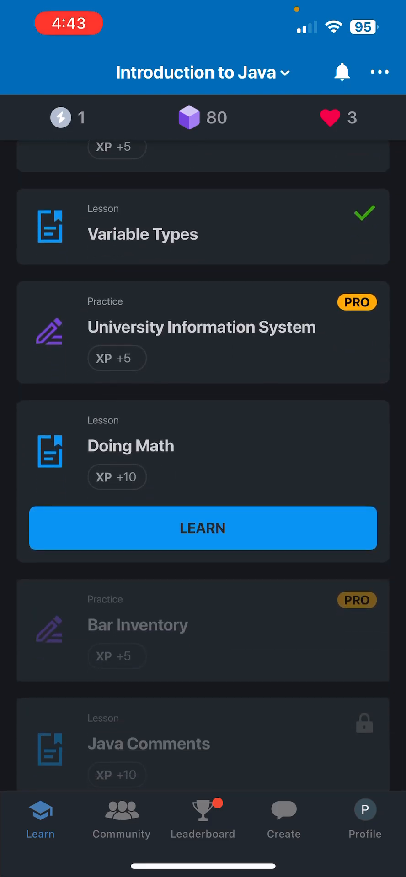
scroll(down, 3)
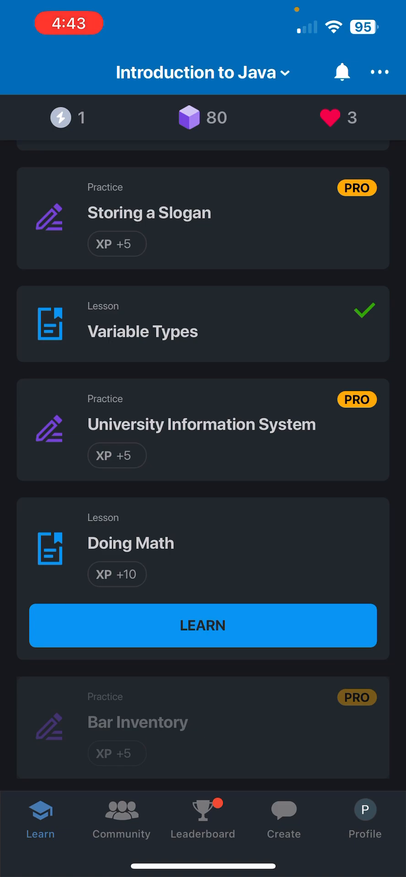
- Start the Doing Math lesson and reach the double sum = price1 + price2 page
click(202, 625)
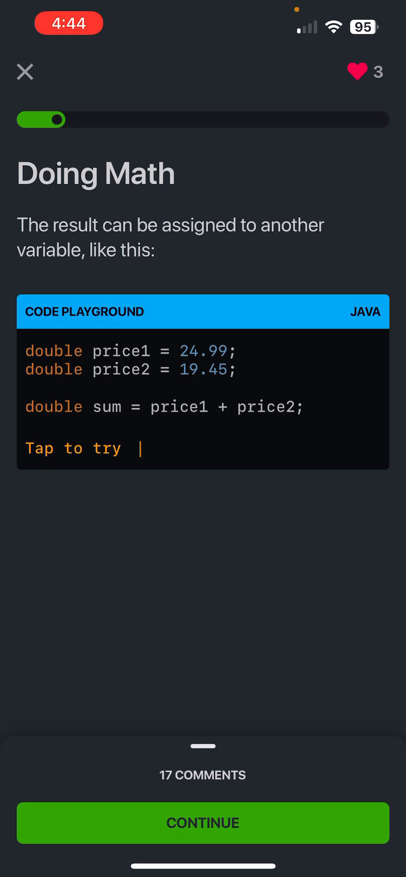
- Answer 8 to the z+a output quiz and advance to the subtraction example
click(203, 823)
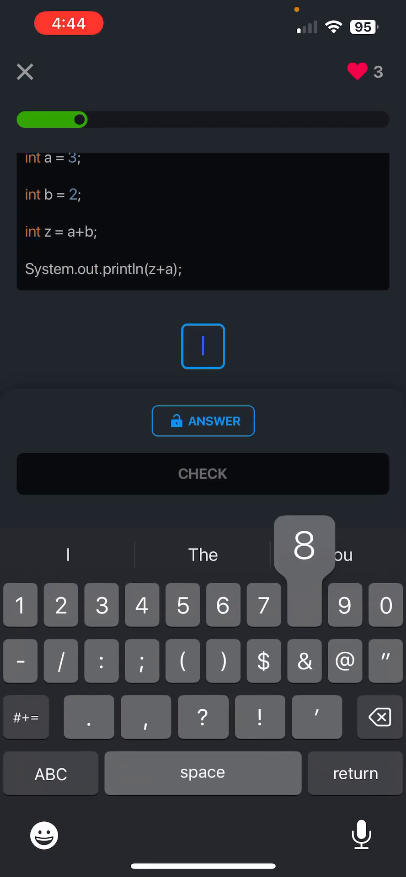
text(8)
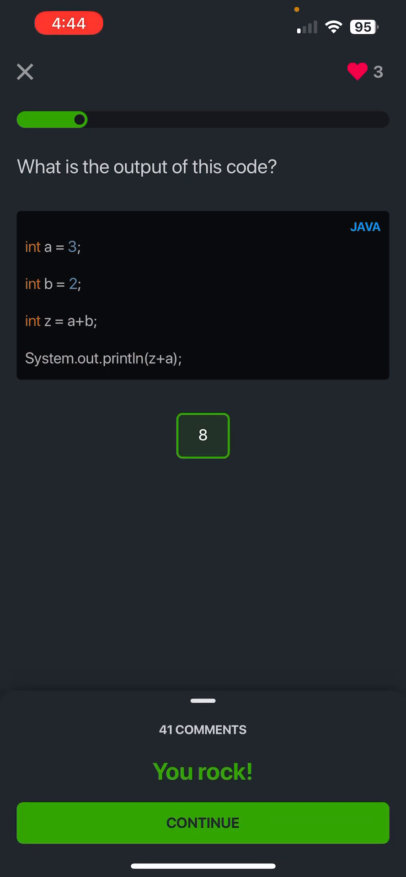
click(203, 823)
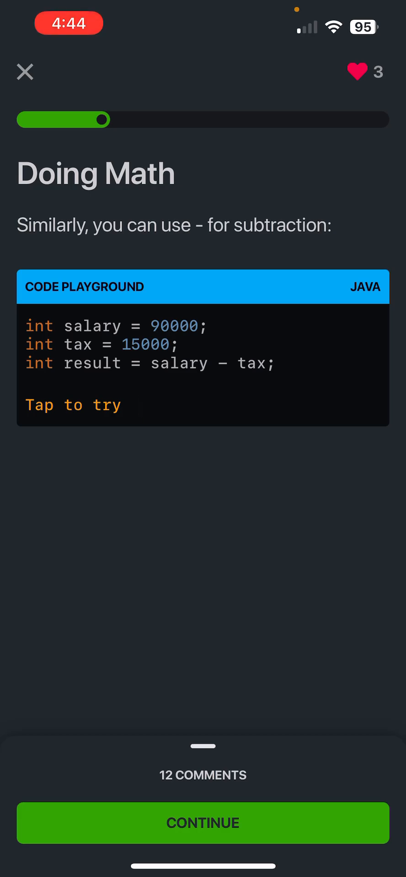
- Run the 20% of 1200 multiplication example and advance to the building-height blanks exercise
click(203, 822)
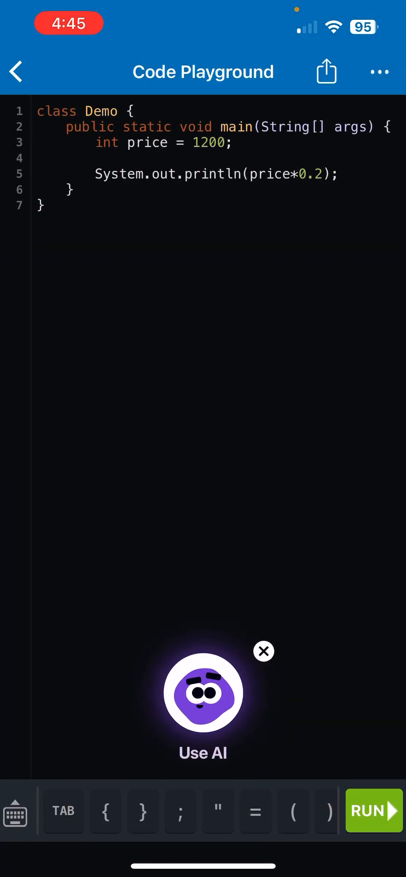
click(373, 811)
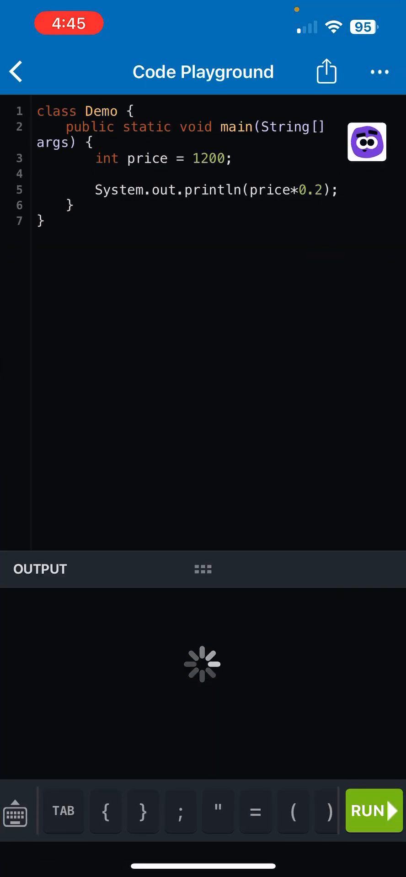
click(372, 812)
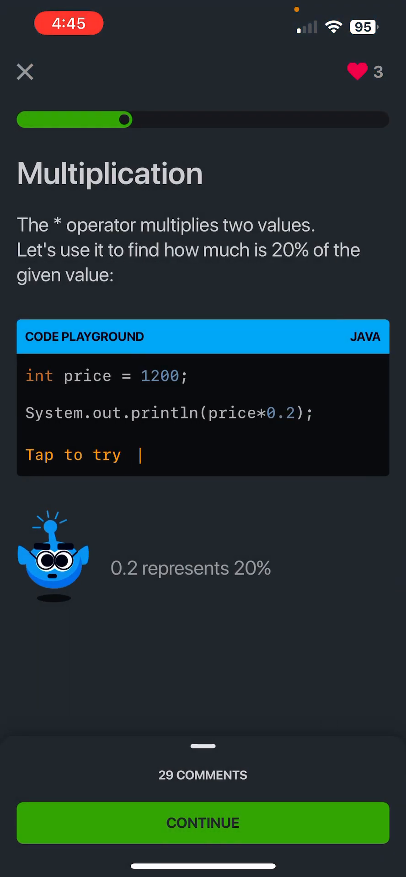
click(203, 823)
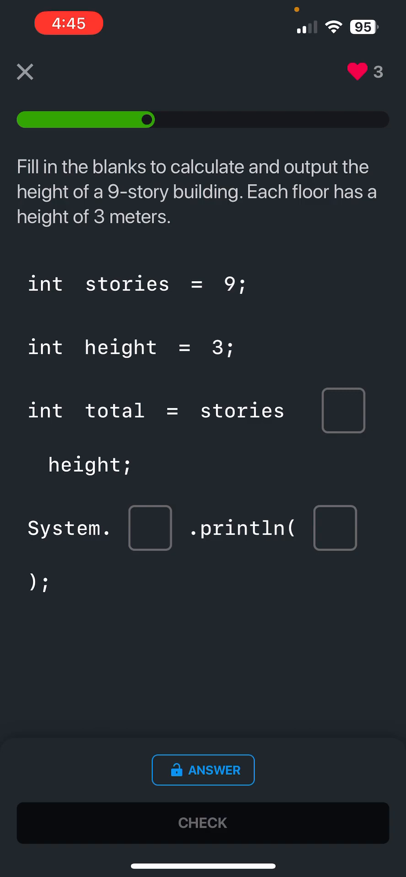
- Fill the building-height code blanks with *, out and total so it checks correct
click(342, 410)
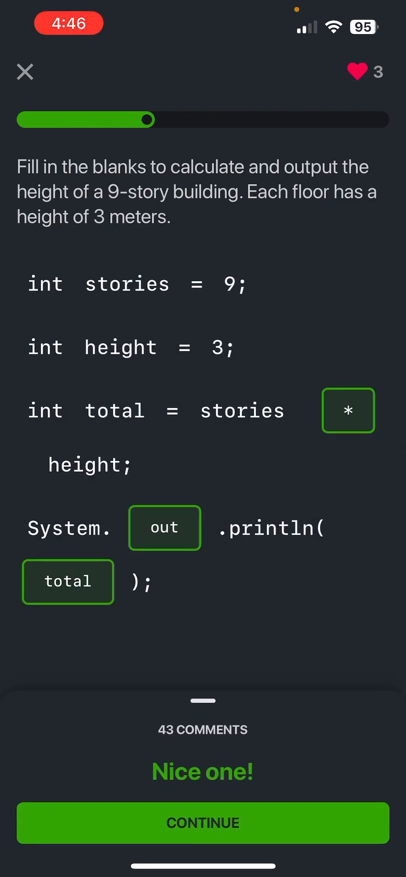
- Continue past the building-height exercise to the 15 / 4 integer division quiz
click(203, 823)
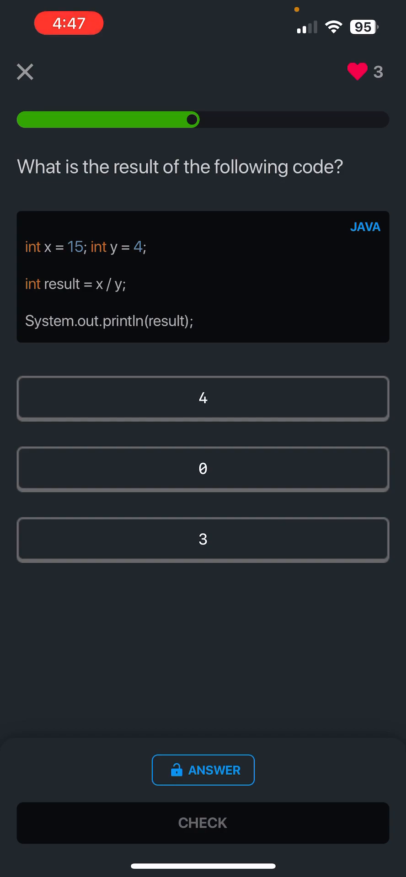
- Answer 3 then 'a double' to the two division quizzes and reach the Modulo page
click(203, 539)
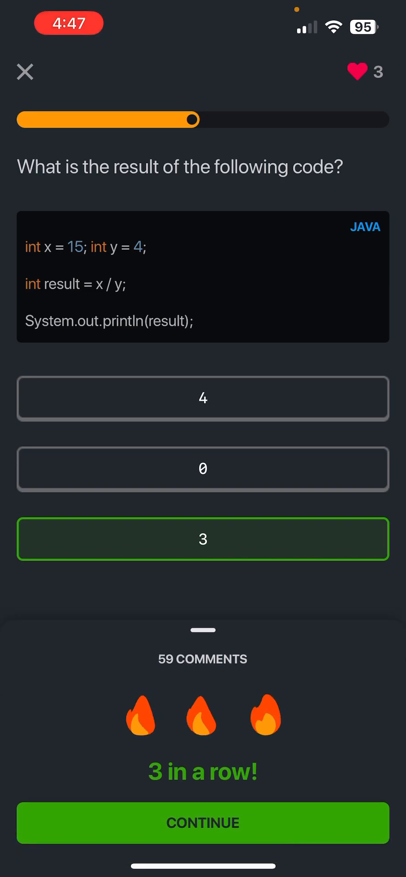
click(203, 823)
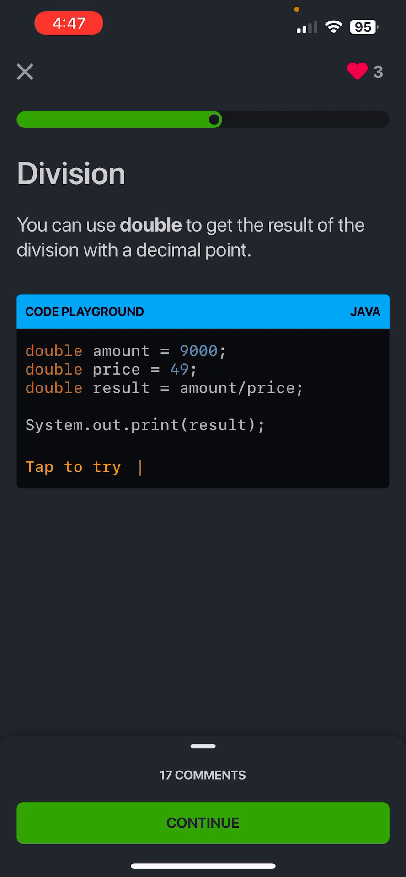
click(203, 823)
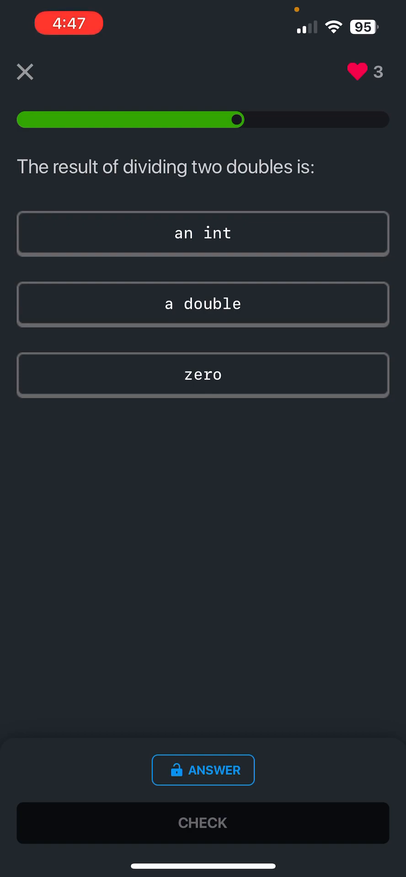
click(203, 304)
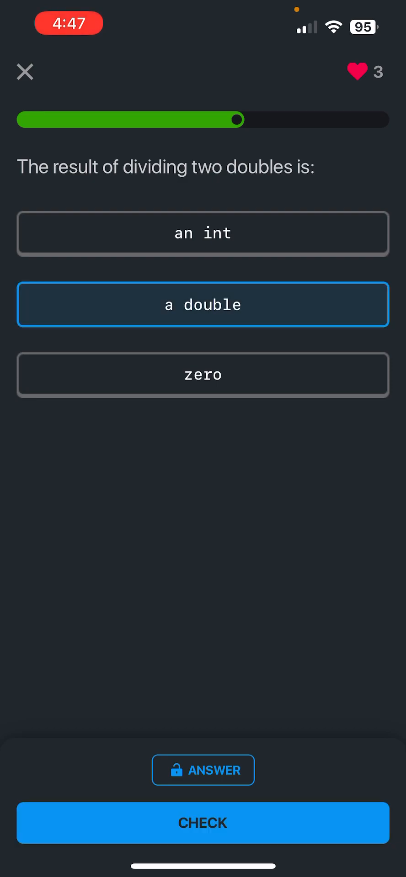
click(203, 822)
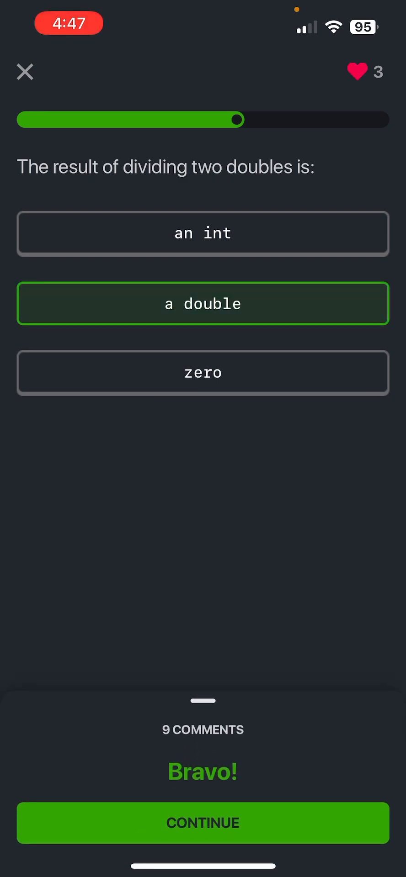
click(203, 824)
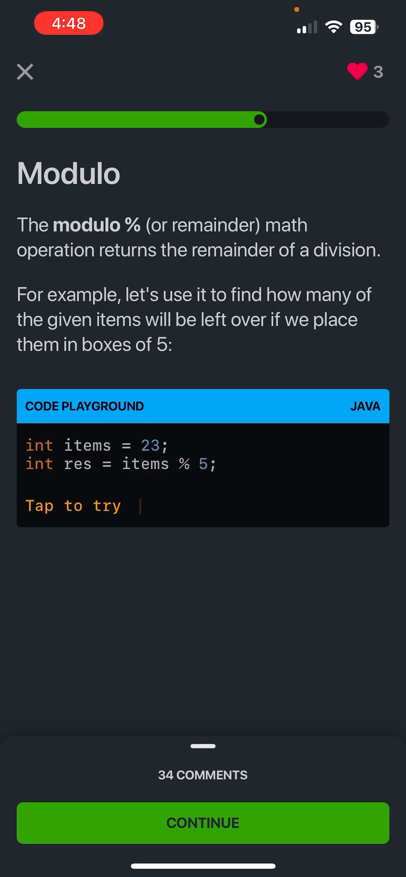
- Run the 23 % 5 modulo example and reach the 8 % 3 result quiz
click(203, 475)
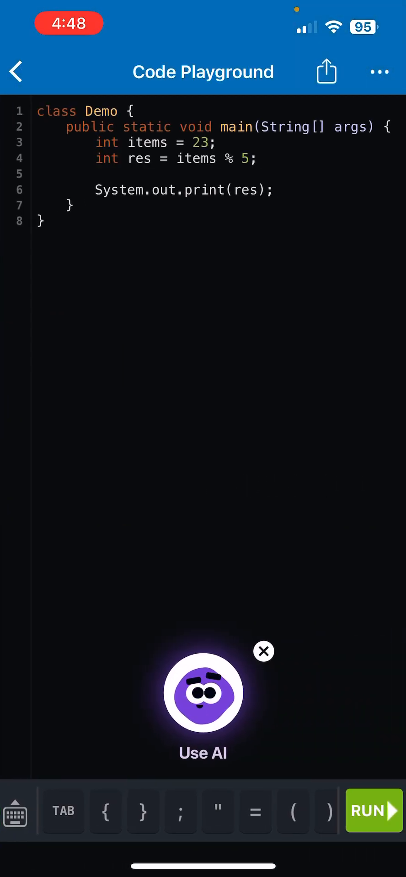
click(373, 811)
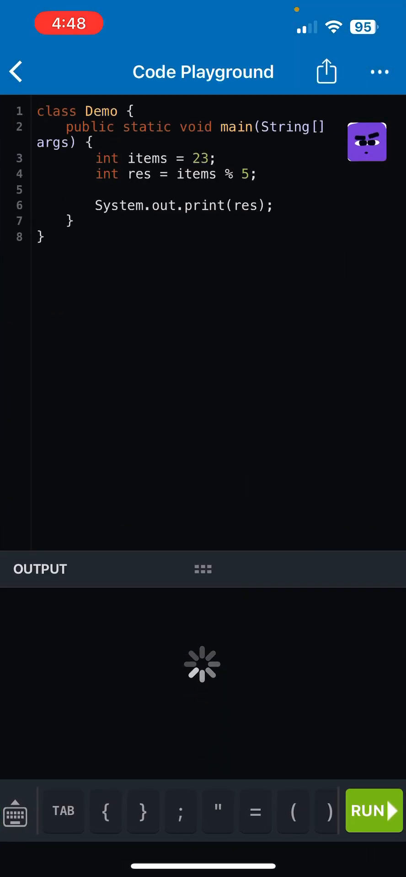
click(372, 812)
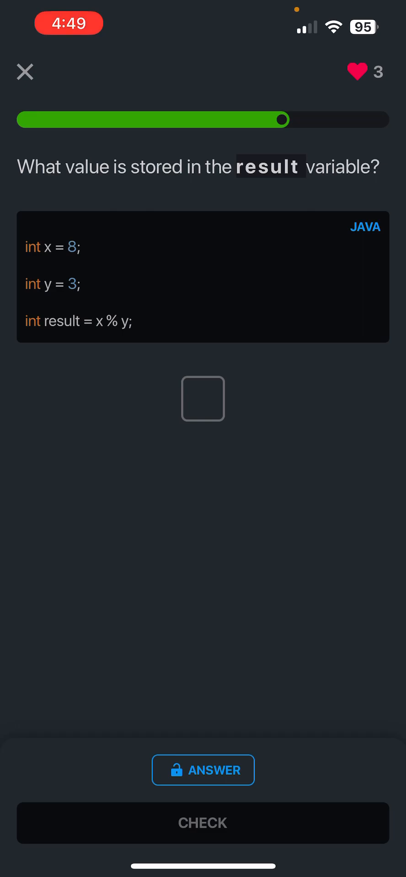
- Answer 2 to the 8 % 3 modulo quiz and submit it for checking
click(203, 398)
text(2)
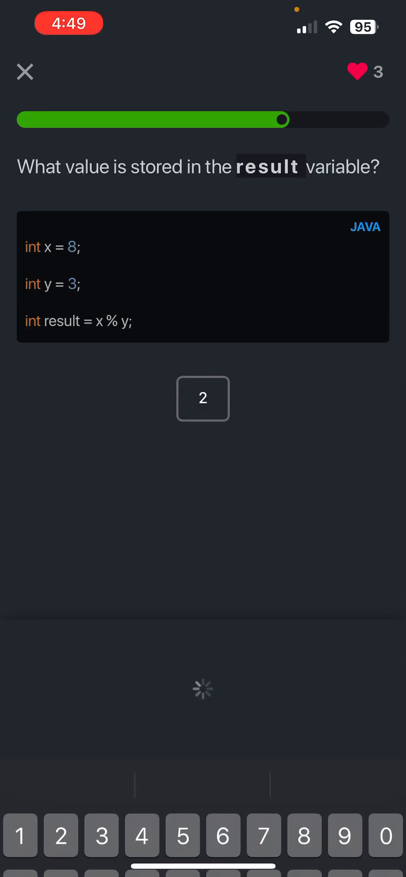
click(203, 399)
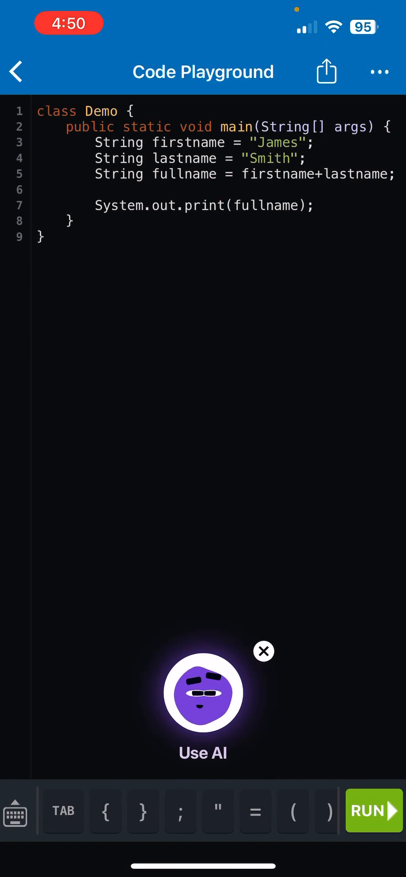
- Run the name example printing JamesSmith, add a space to print James Smith, then return to the lesson
click(373, 811)
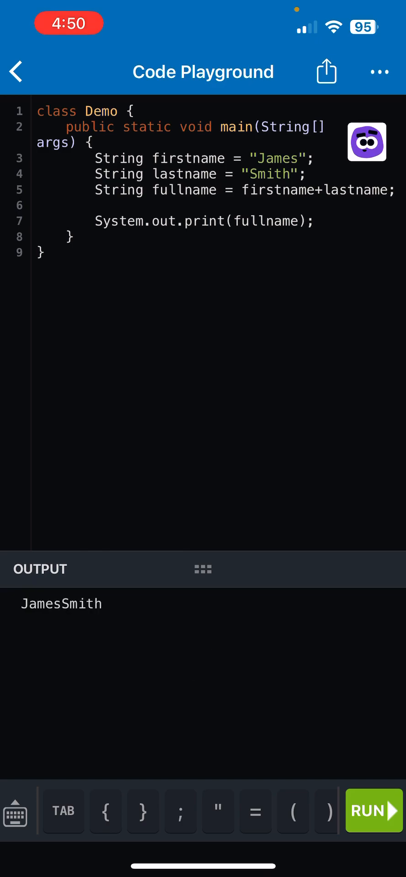
click(289, 174)
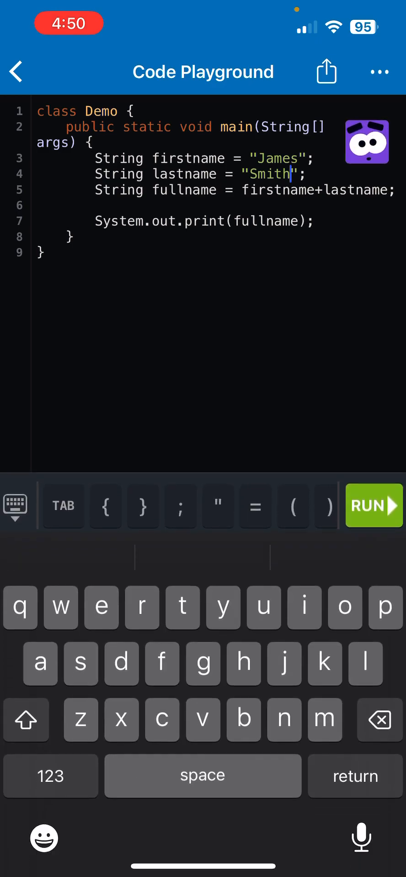
click(373, 505)
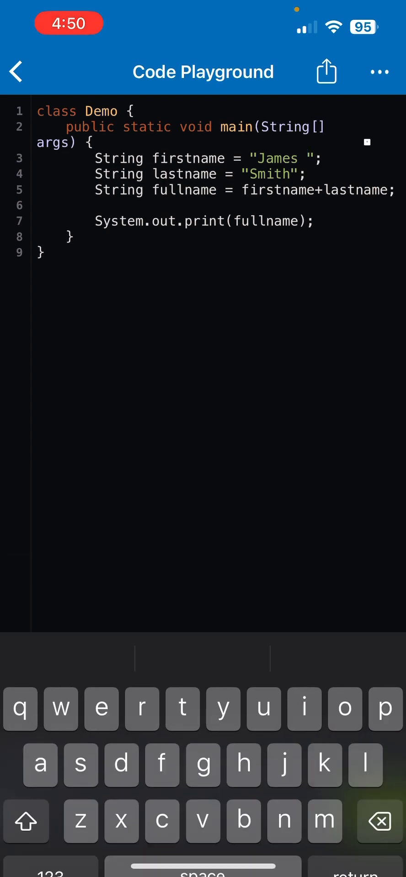
click(373, 812)
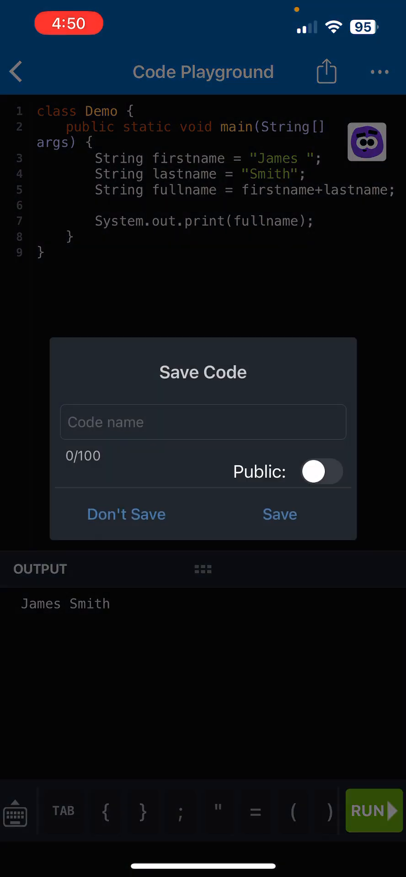
click(126, 514)
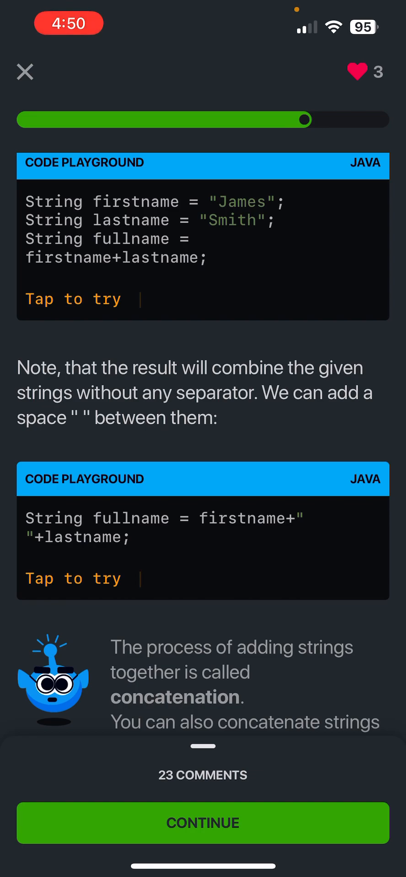
- Scroll down the concatenation notes to the part about strings joined with integers and doubles
scroll(down, 3)
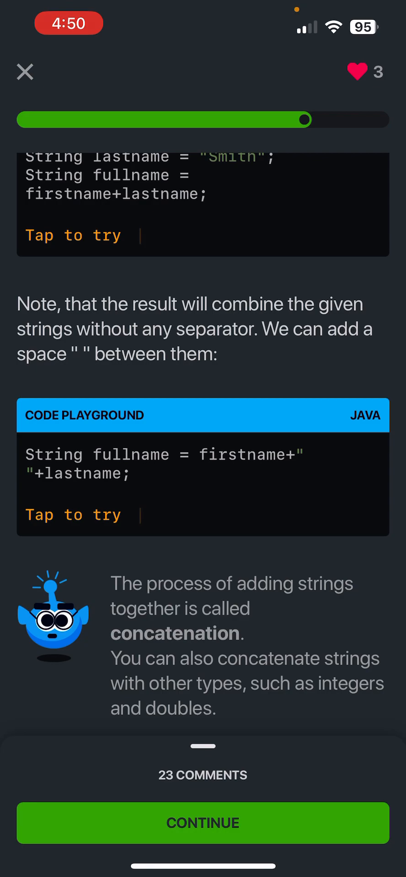
- Continue to the quiz asking which statement concatenates Strings a and b
click(202, 824)
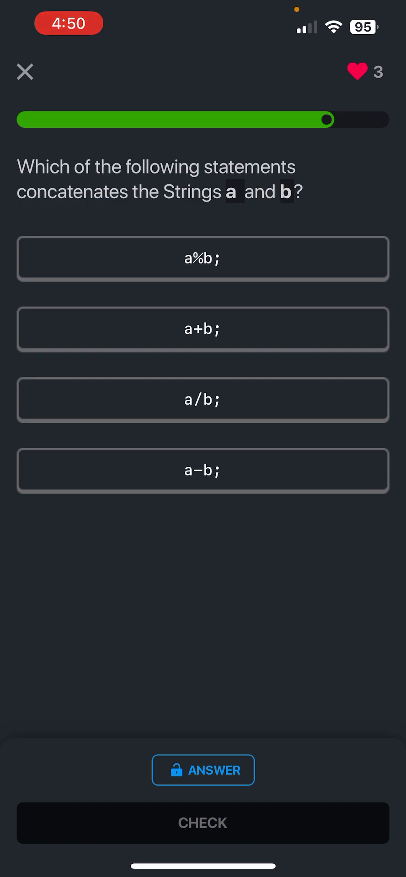
click(203, 328)
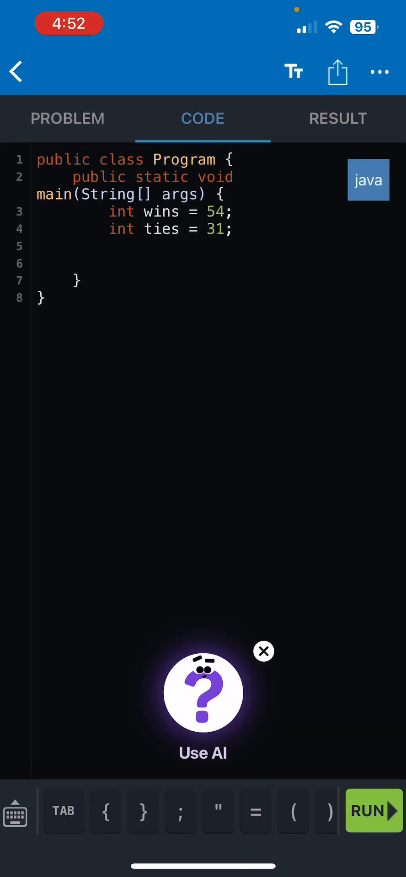
- Close the 'Use AI' bubble so only the wins and ties starter code remains in the editor
click(67, 118)
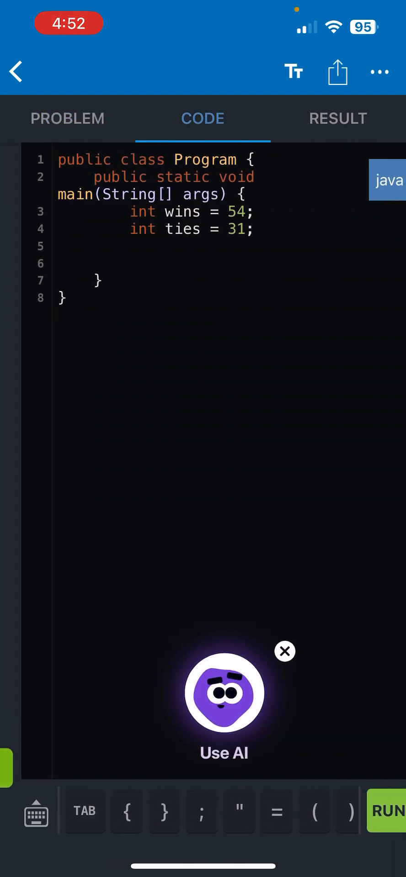
click(67, 118)
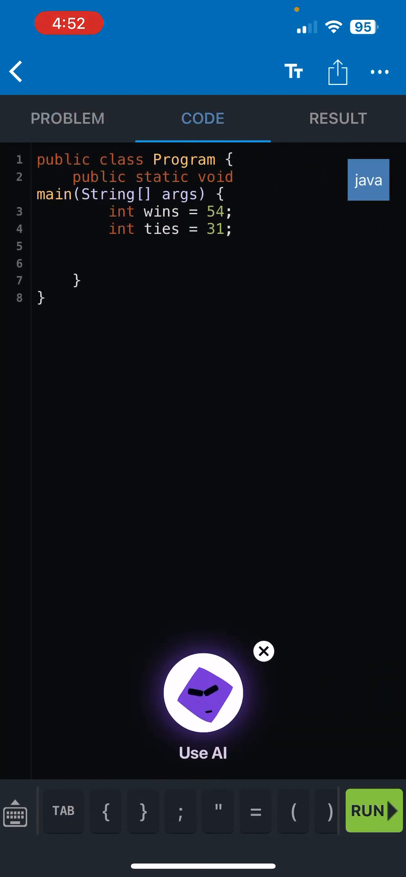
click(263, 651)
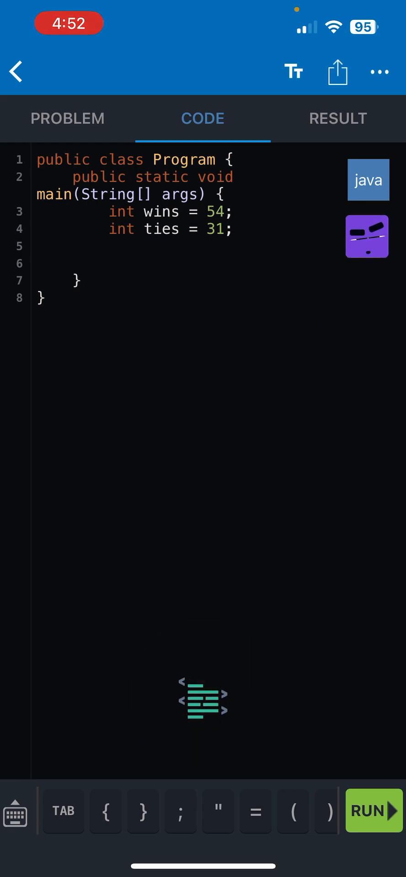
click(371, 812)
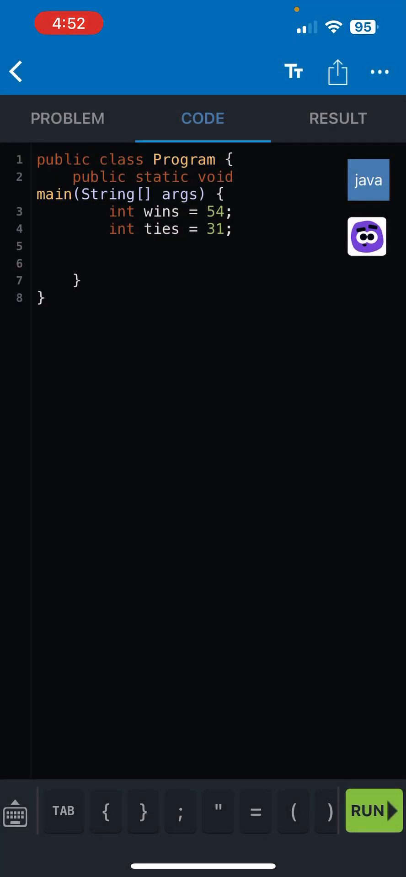
click(366, 236)
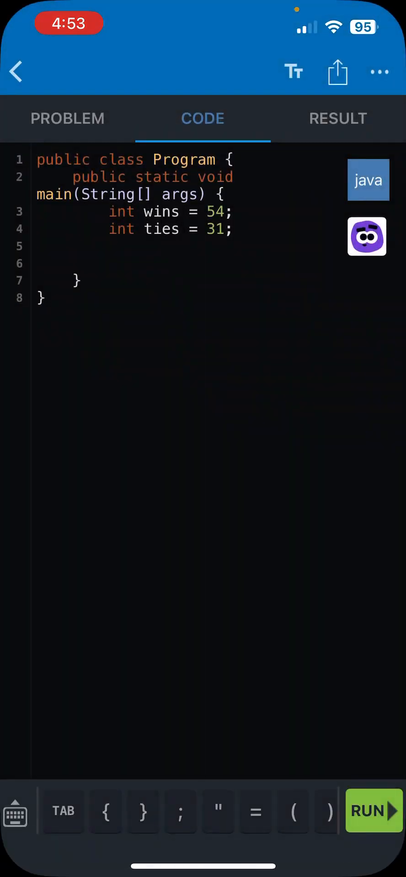
- Start a new line below the ties declaration reading 'int total ='
click(230, 229)
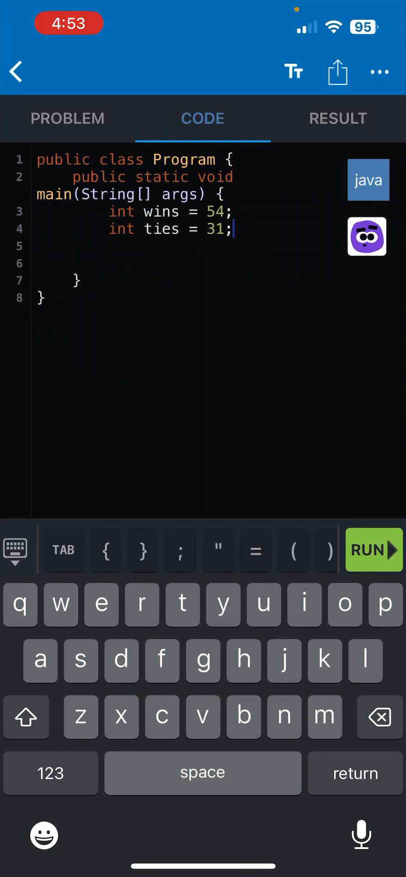
key(return)
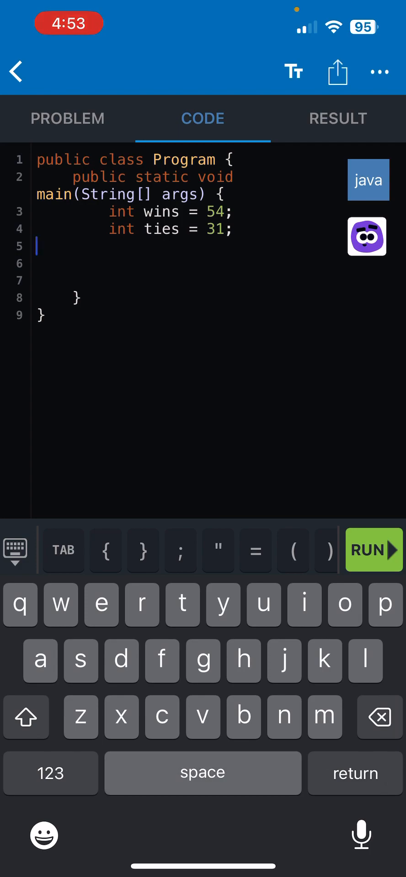
click(37, 245)
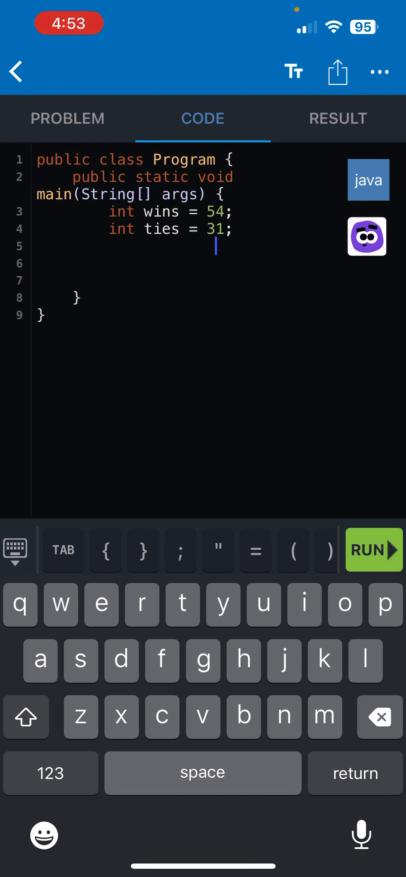
text(nt)
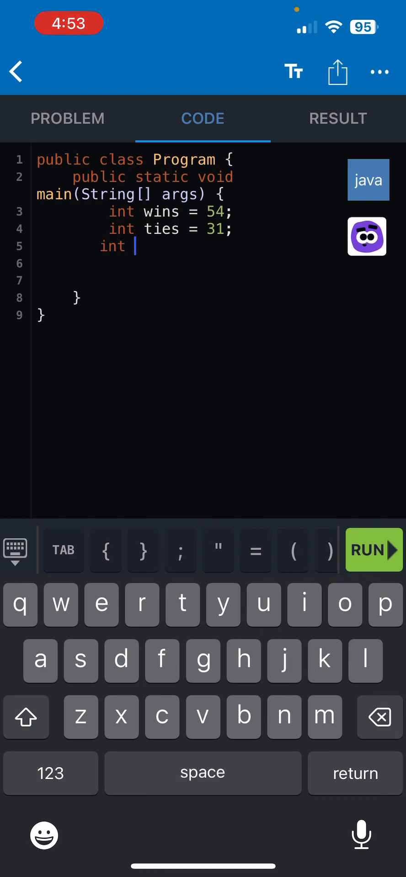
click(50, 774)
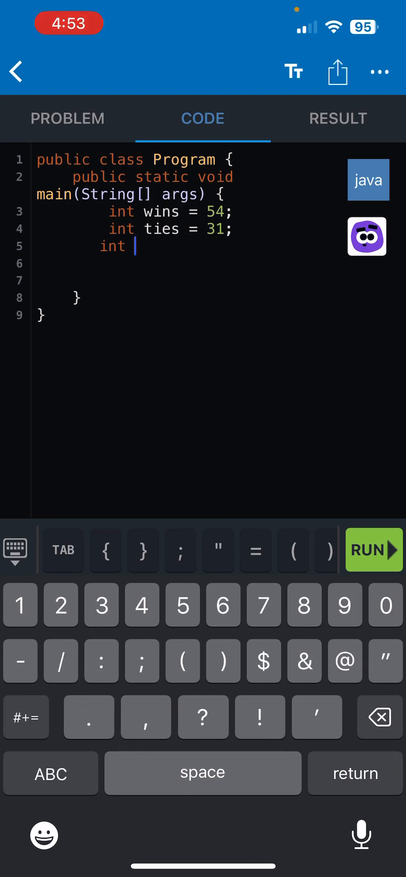
text(total =)
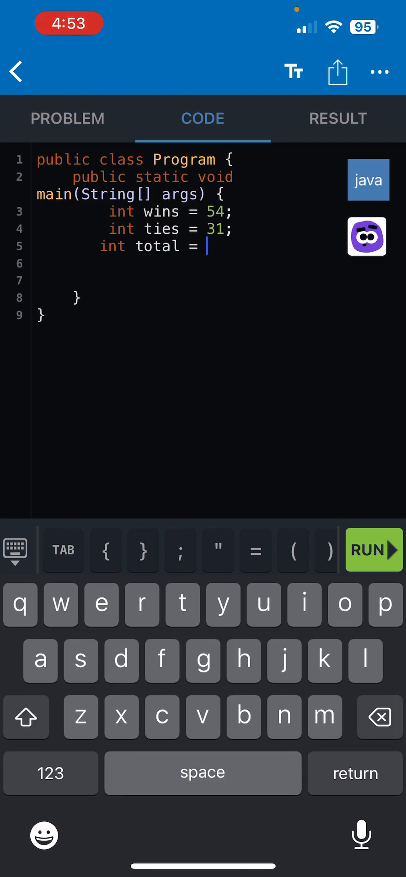
- Assign total the expression 54 + (31*0.5)
text(54)
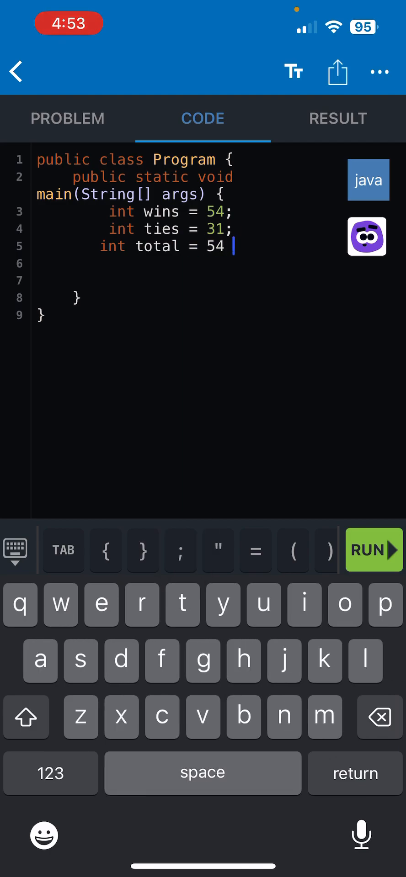
click(50, 773)
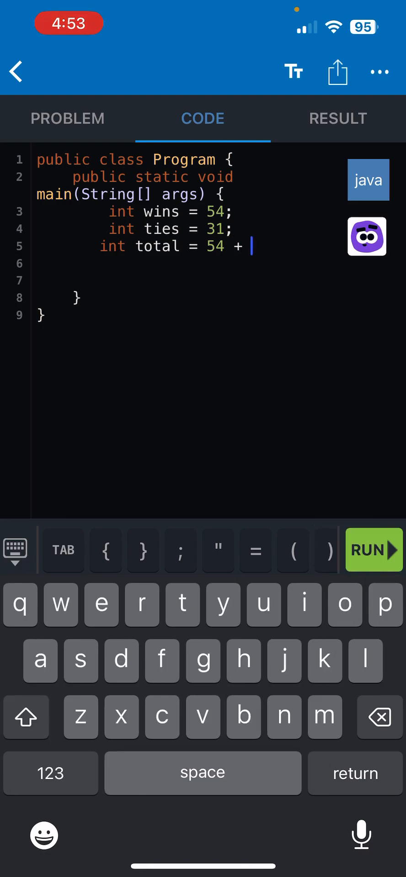
text(31)
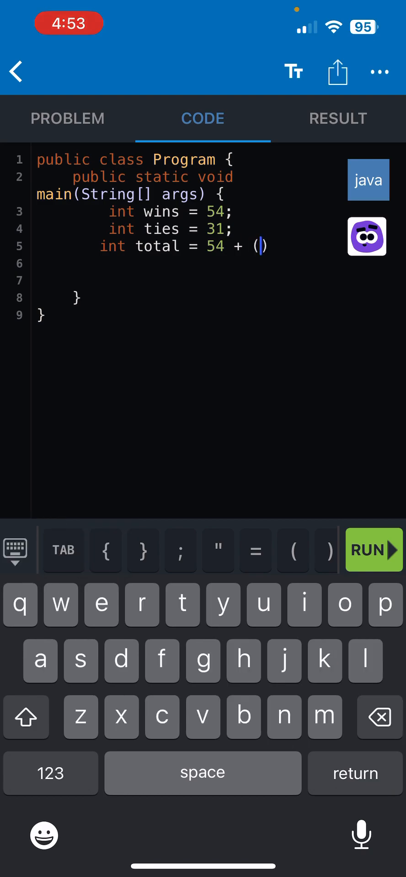
text(31*)
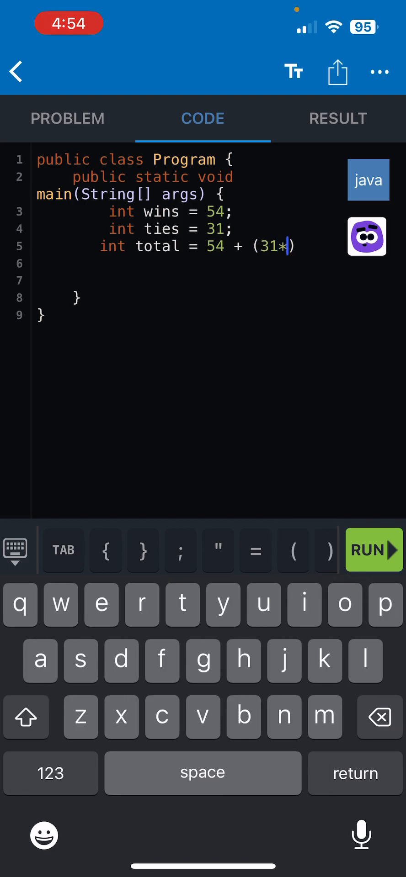
click(50, 773)
text(0.5)
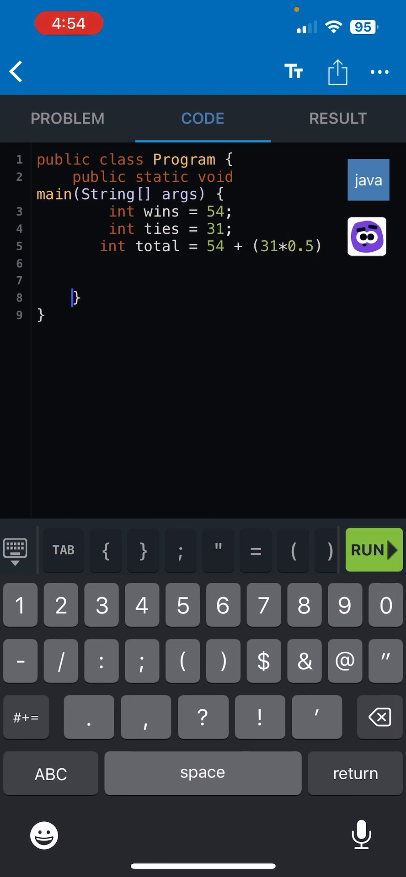
- End the total line with ';' and add System.out.println(total); below it
text(;)
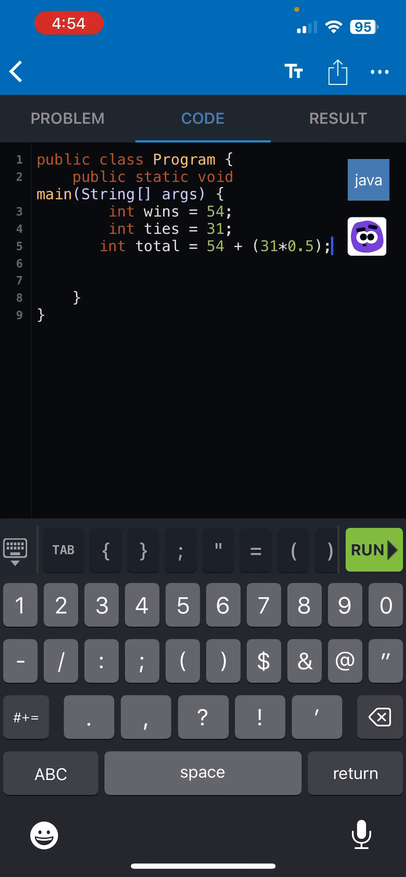
key(return)
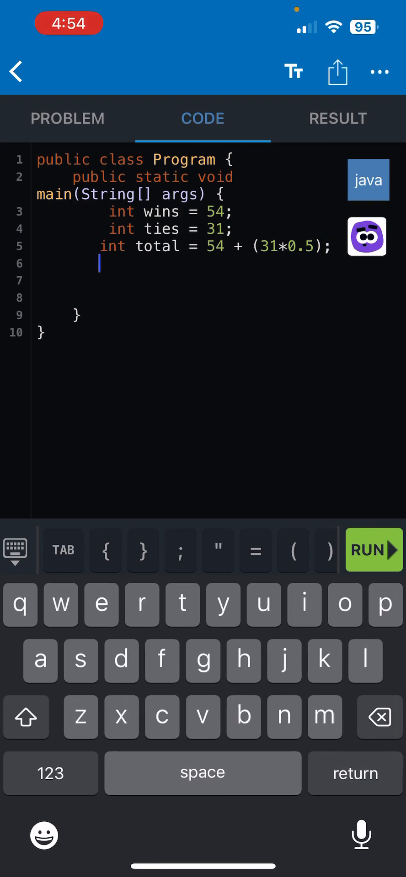
text(Sysr)
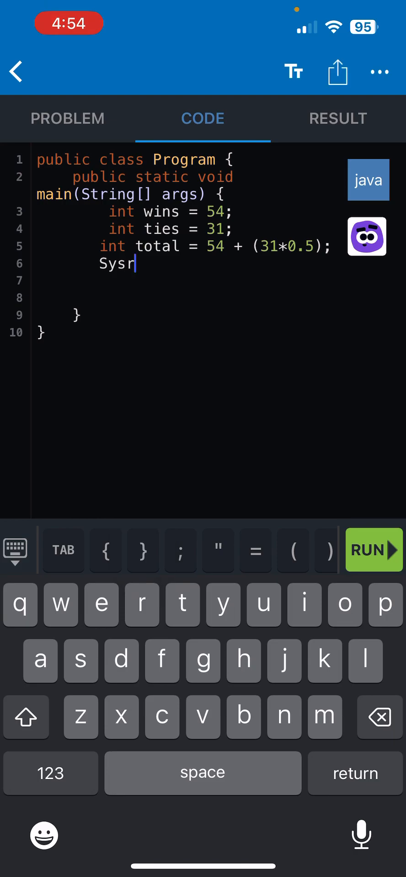
text(tem.)
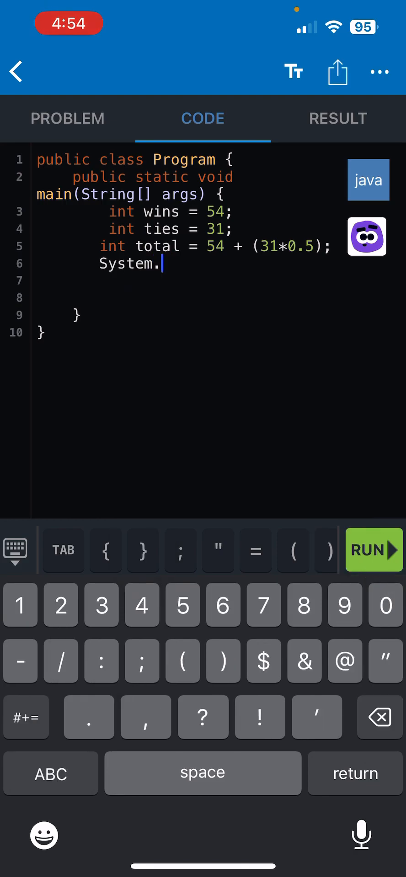
text(out.)
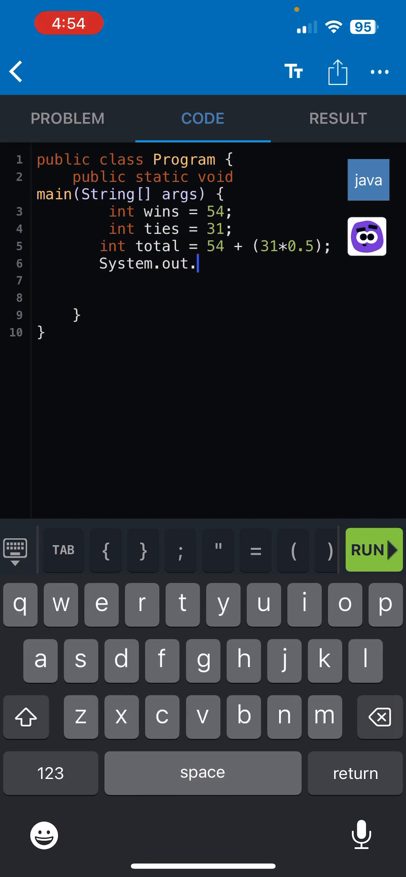
text(println(total);)
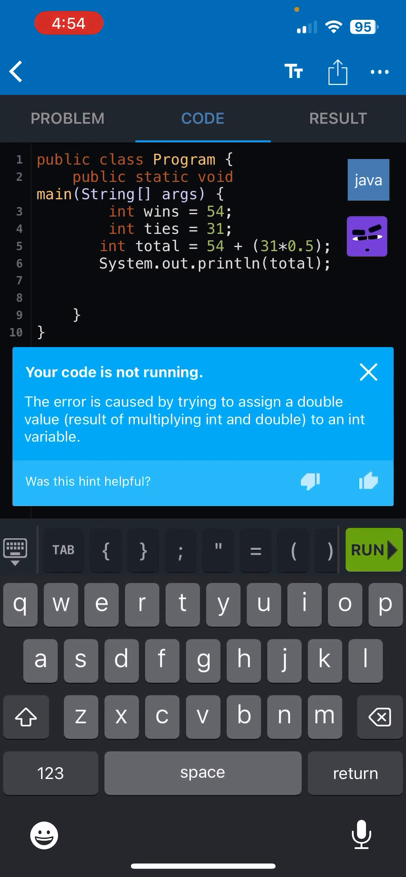
- After the run flags the int assignment error, declare total as double and dismiss the hint
text(double)
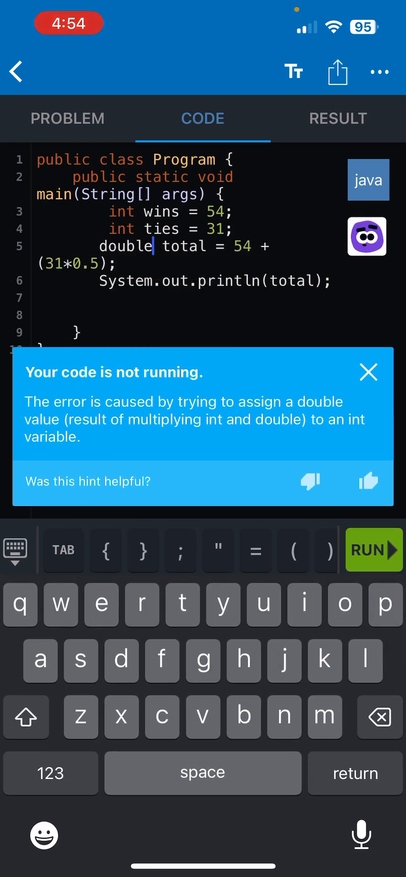
click(368, 373)
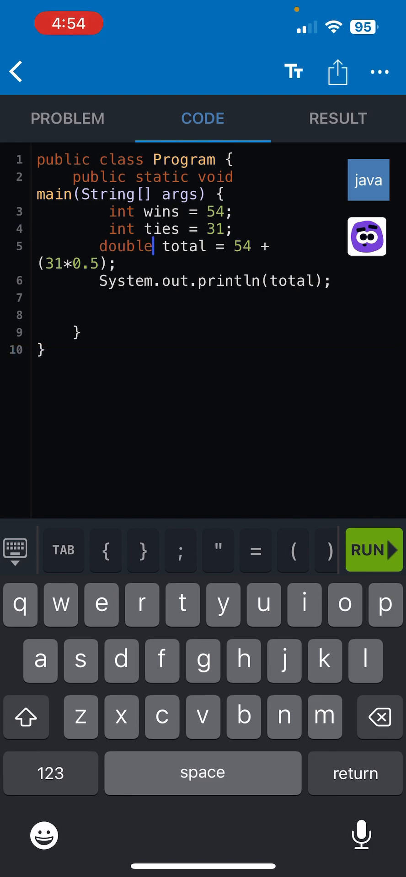
- Run the code to pass the Chess Tournament Scores tests and continue past the takeaways to the eggs quiz
click(370, 550)
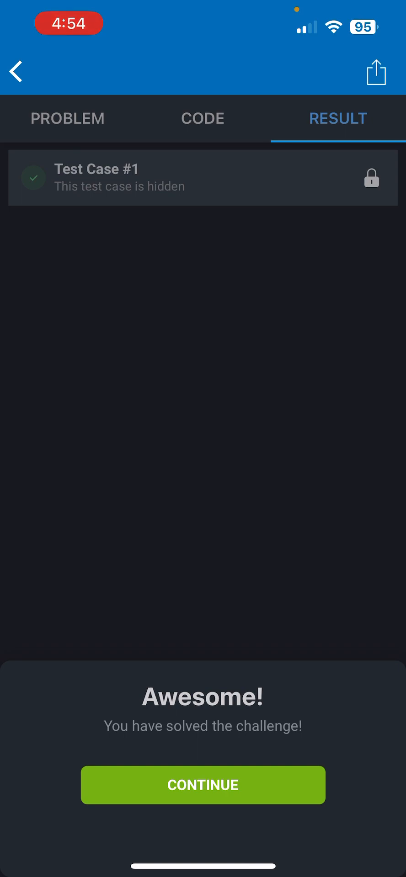
click(203, 785)
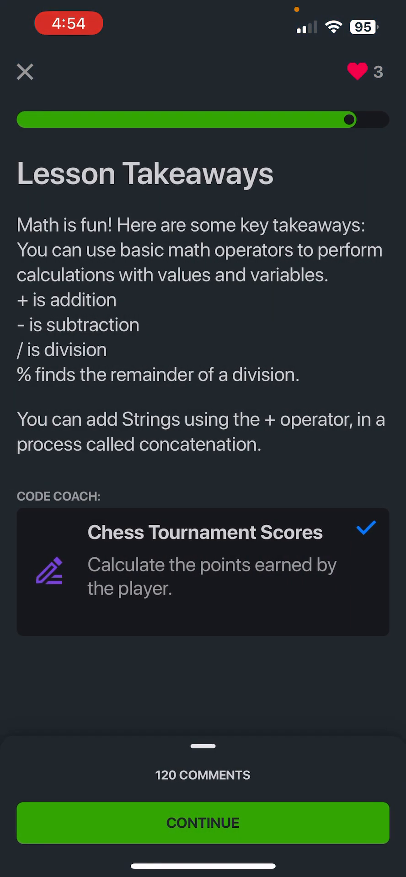
click(203, 823)
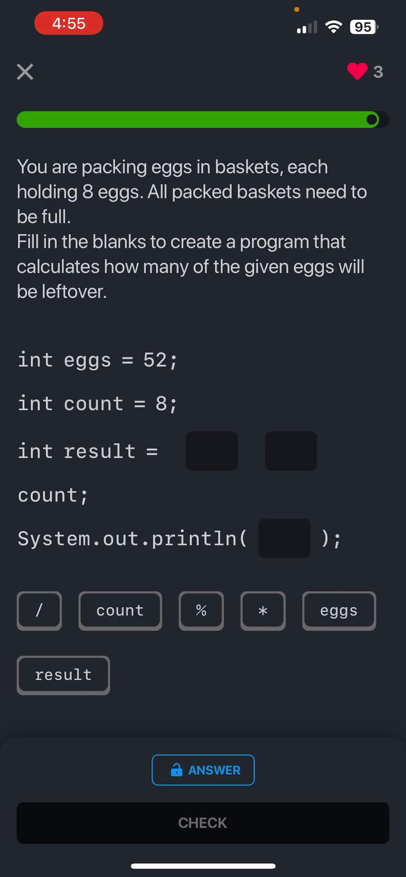
- Fill the blanks with eggs % count and result, check the answer, and finish the Doing Math lesson
click(338, 610)
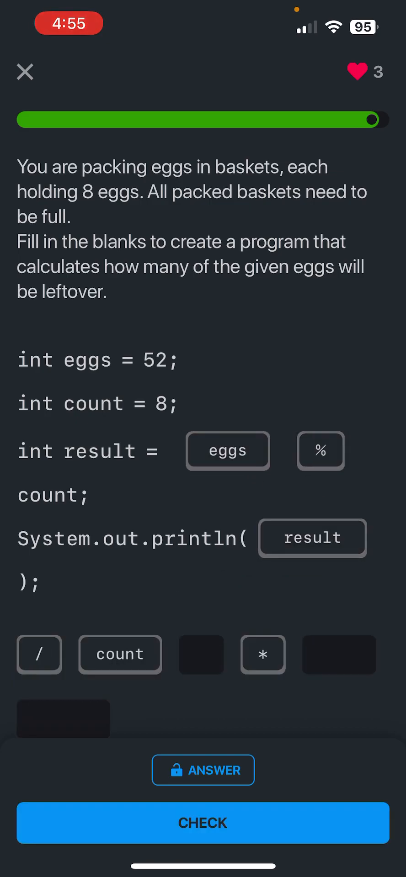
click(202, 824)
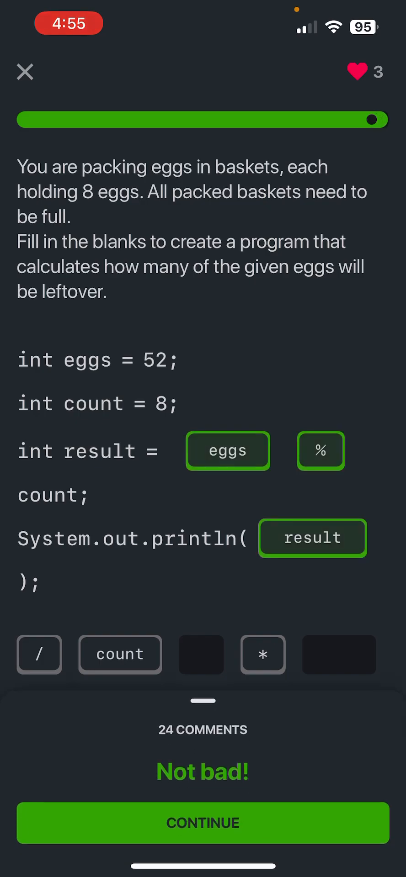
click(203, 822)
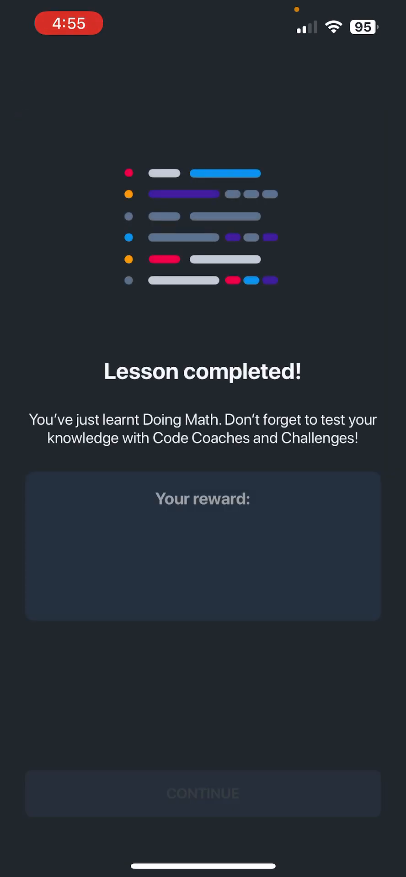